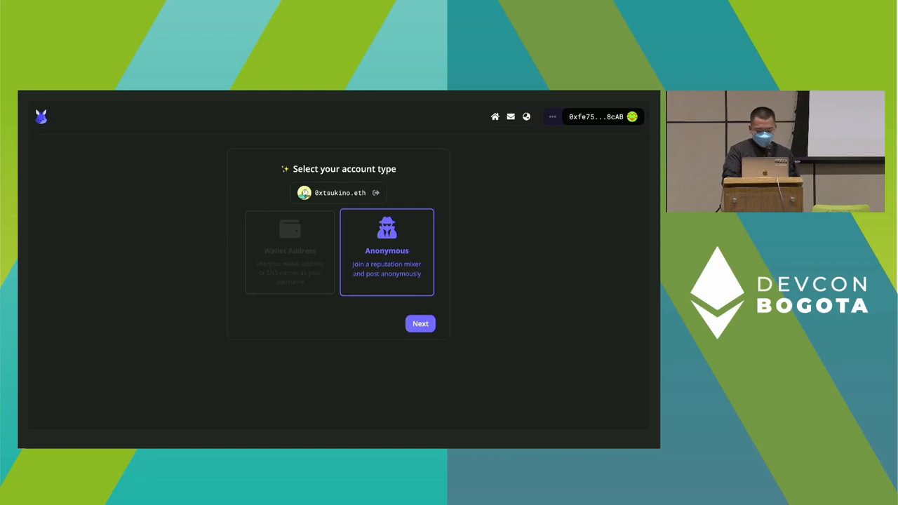
- Pick the anonymous account type, connect 0xTsukino's Twitter, and request identity creation
{"action": "left_click", "coordinate": [420, 323]}
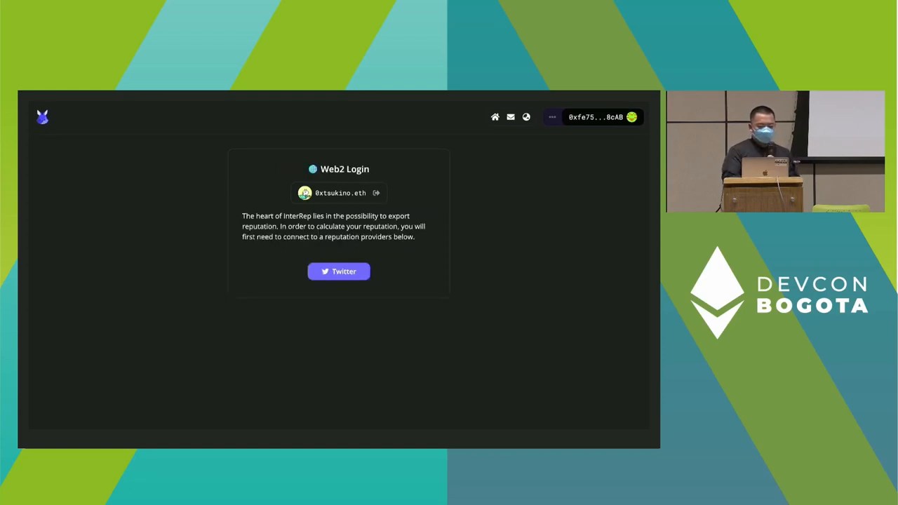
{"action": "left_click", "coordinate": [338, 272]}
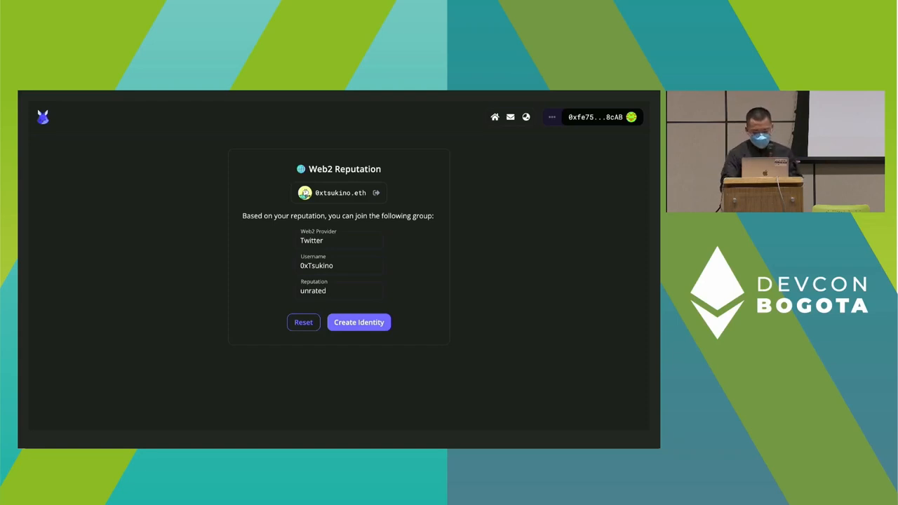
{"action": "left_click", "coordinate": [359, 321]}
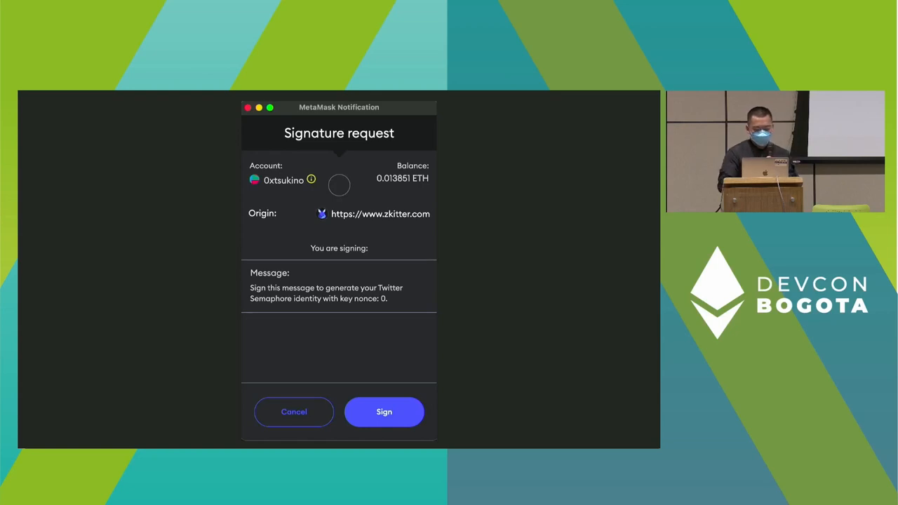
{"action": "left_click", "coordinate": [383, 412]}
{"action": "type", "text": "0xtsukino"}
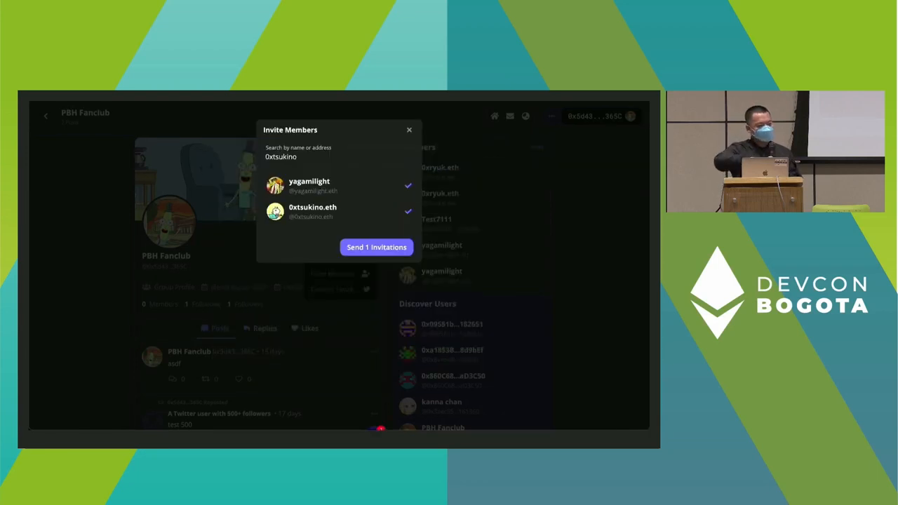
- Send the PBH Fanclub invitation to the selected member
{"action": "left_click", "coordinate": [376, 247]}
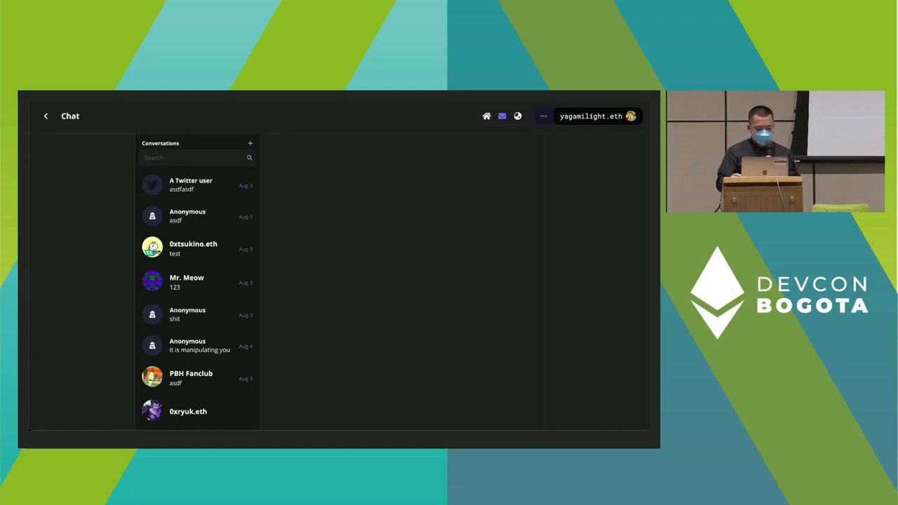
{"action": "left_click", "coordinate": [249, 143]}
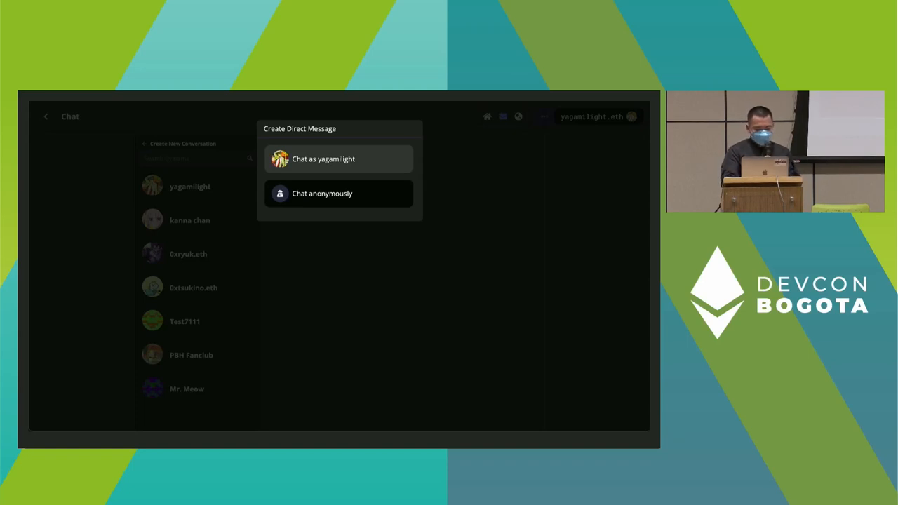
{"action": "left_click", "coordinate": [323, 159]}
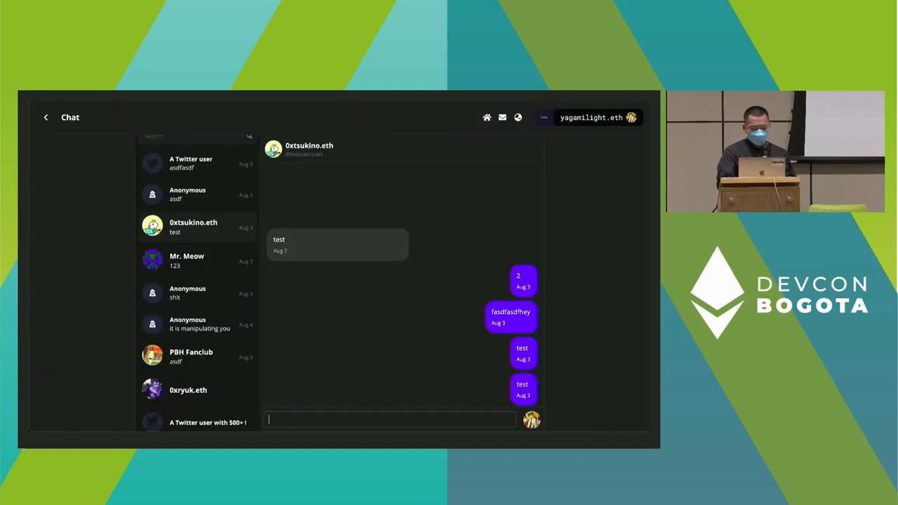